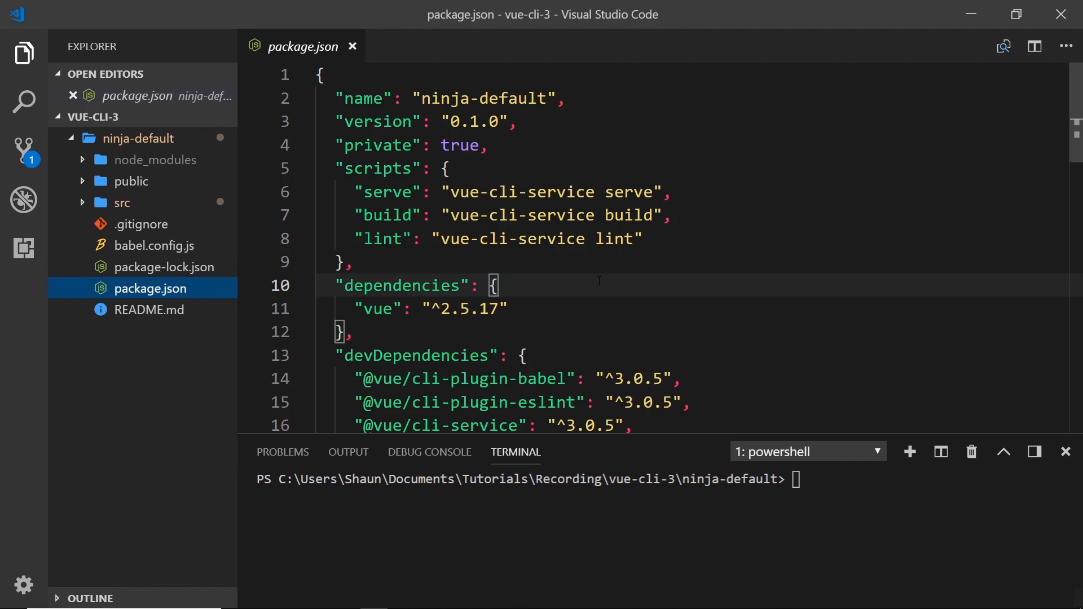
scroll("down", 3)
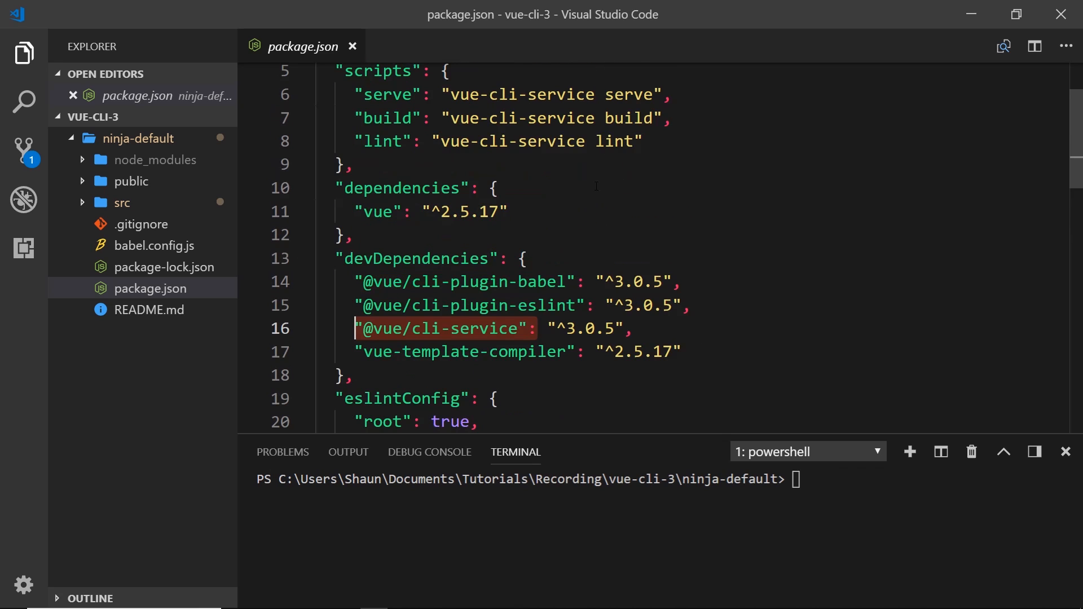
left_click(567, 95)
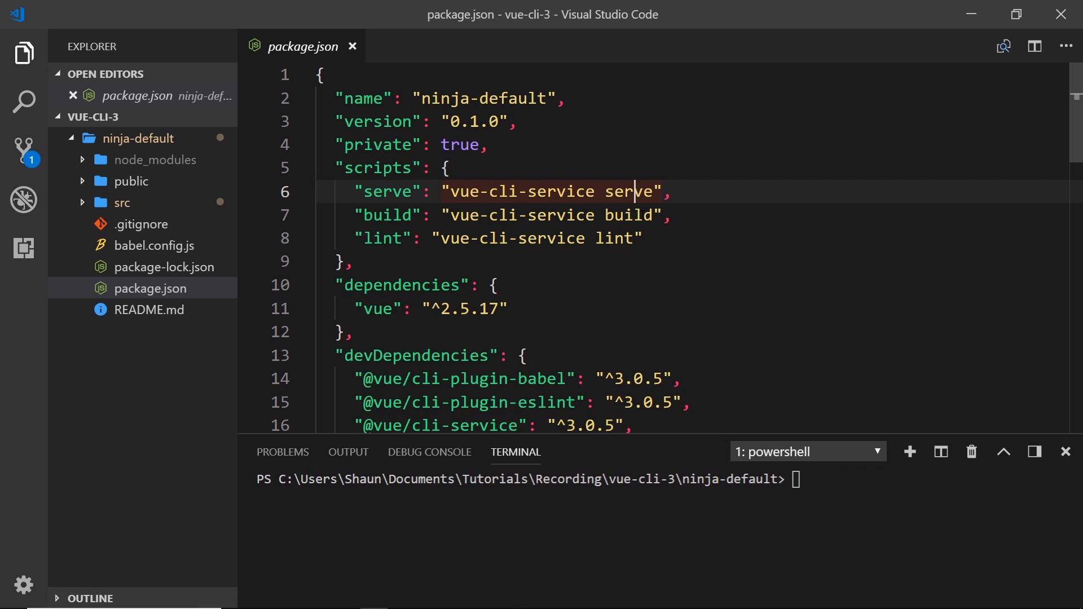
double_click(556, 215)
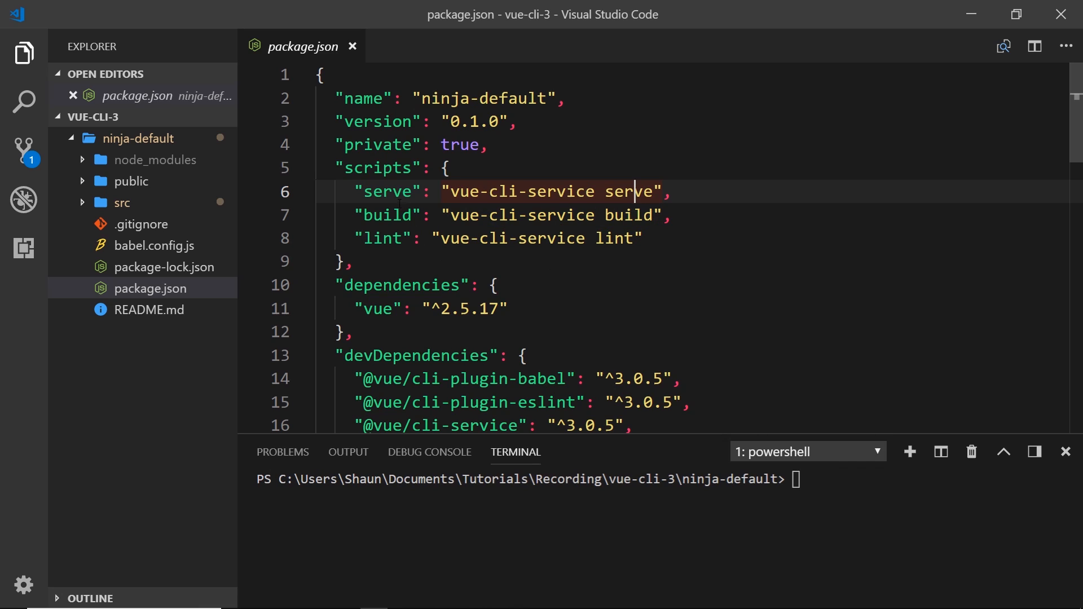
double_click(392, 191)
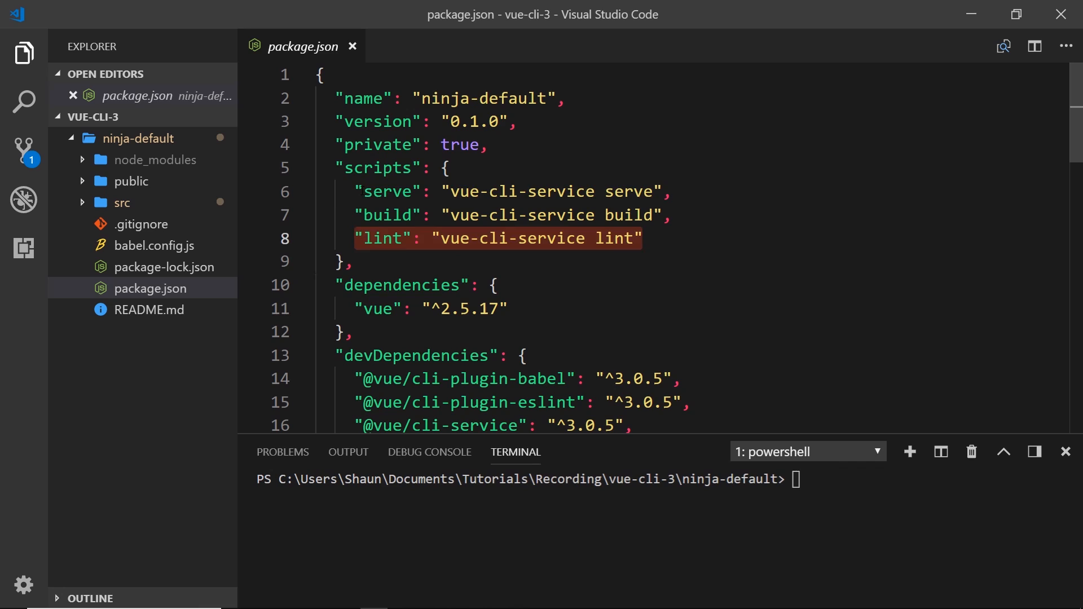
double_click(386, 192)
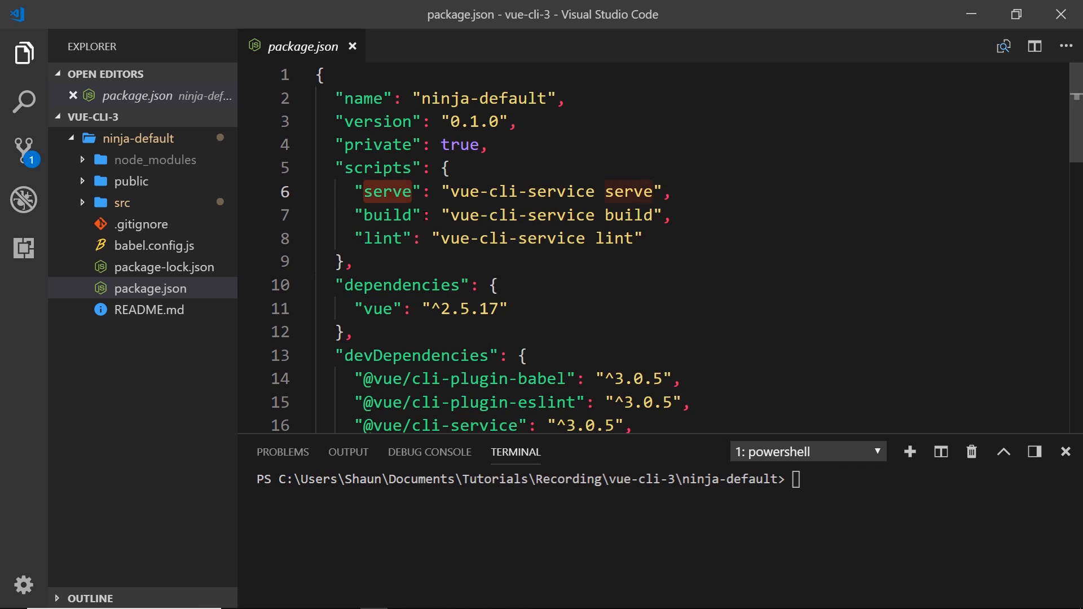
left_click(797, 479)
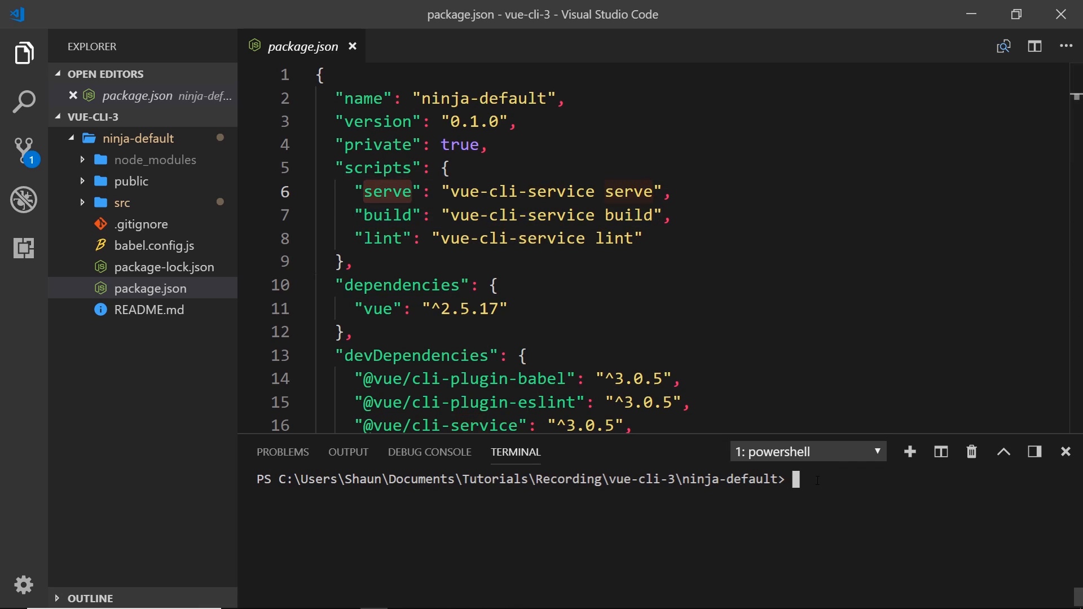
type("npm run se")
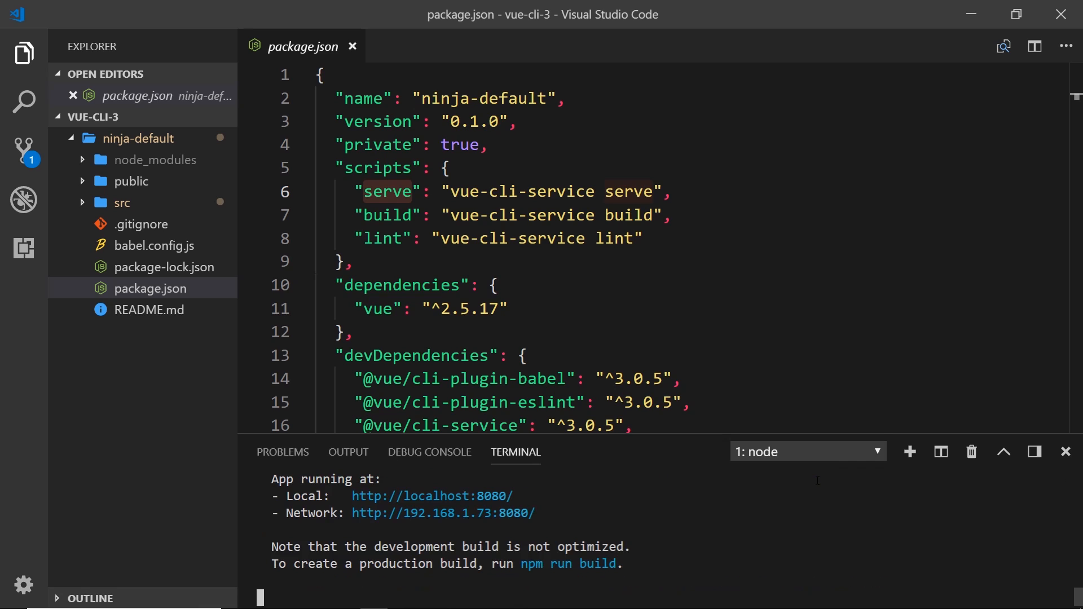
mouse_move(521, 488)
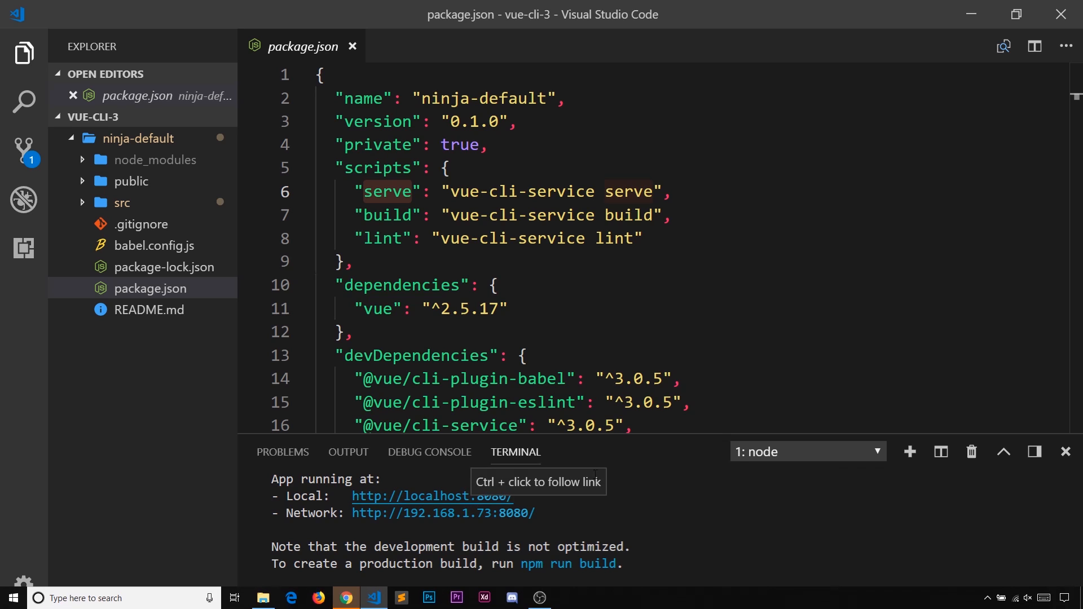
left_click(429, 495)
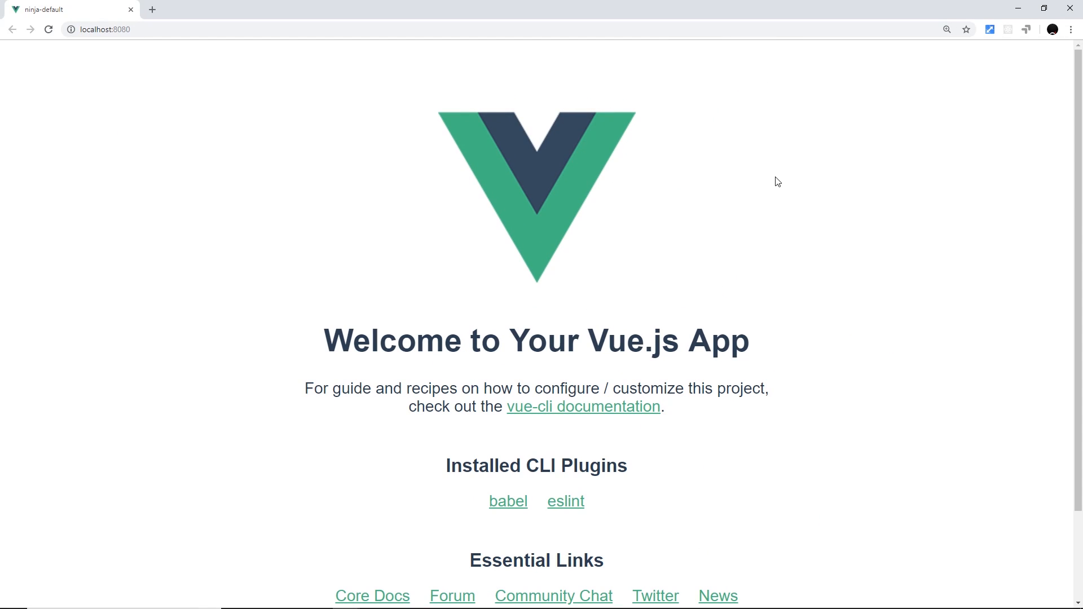
mouse_move(406, 159)
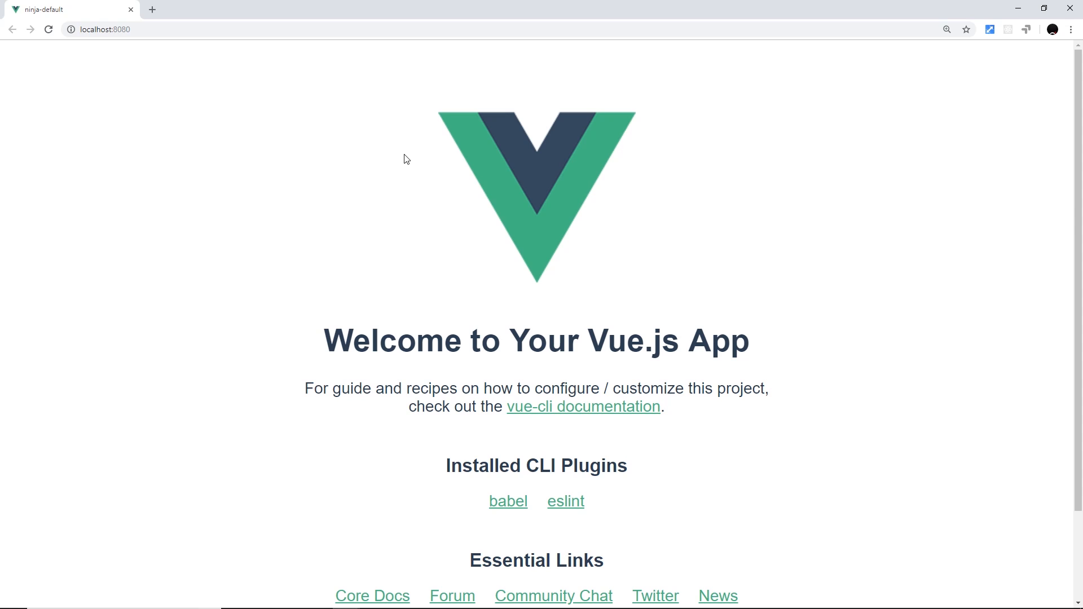
scroll("down", 3)
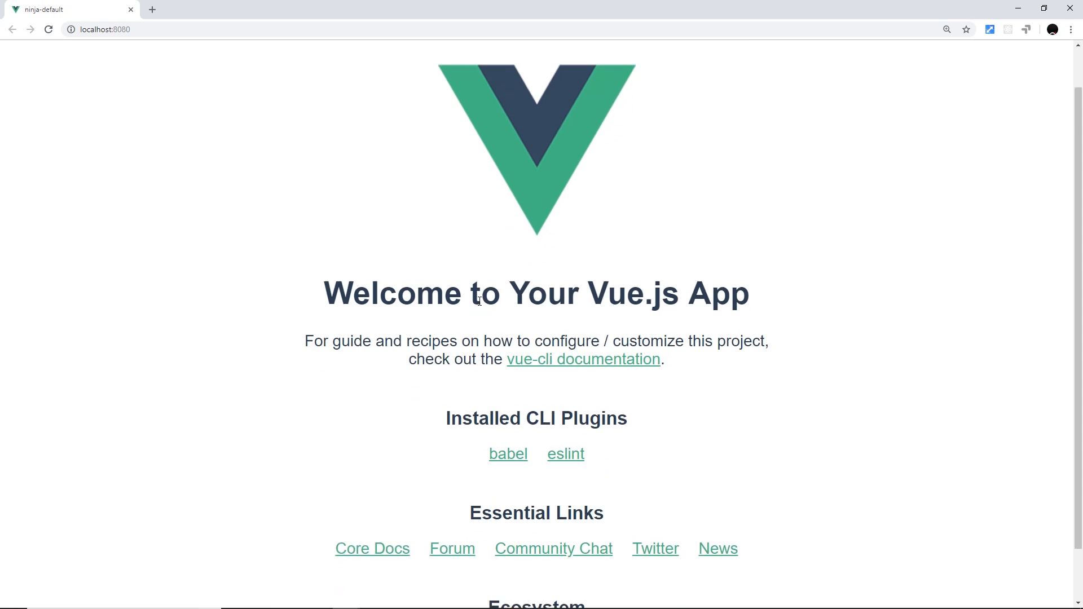
scroll("down", 3)
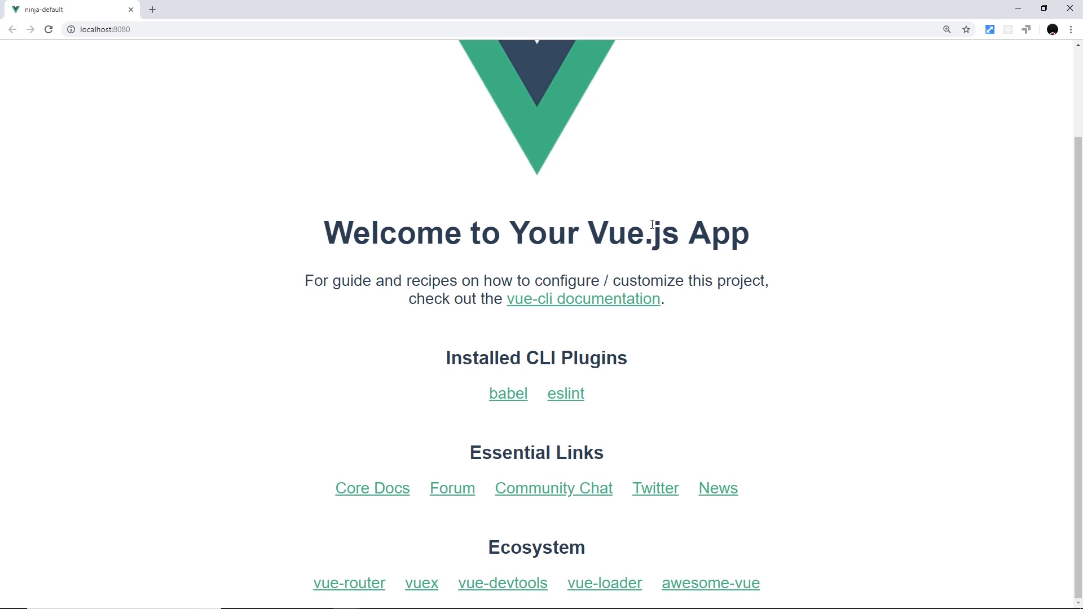
scroll("up", 3)
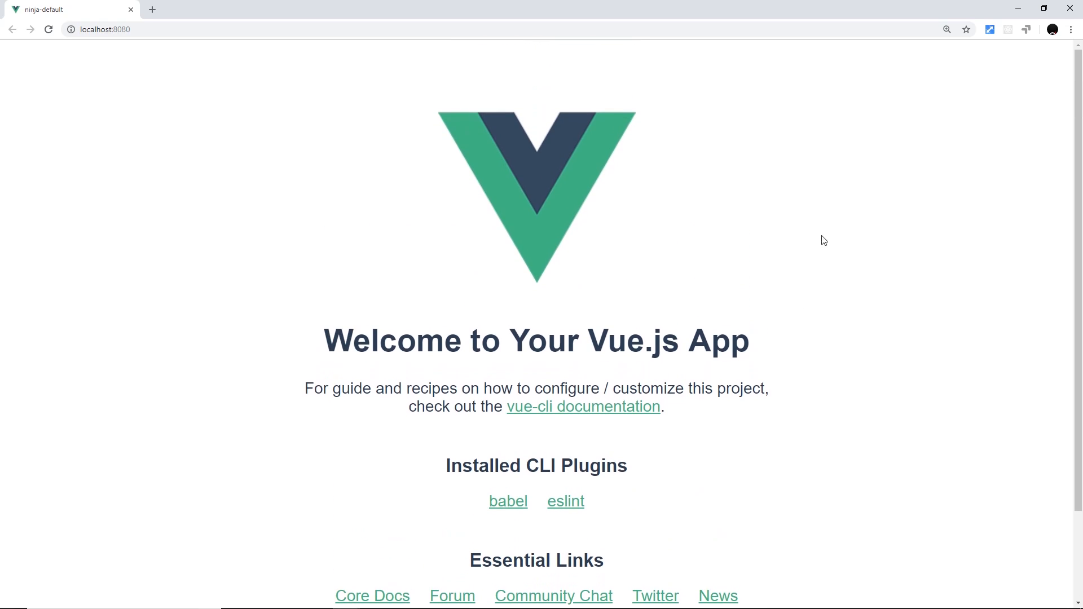
mouse_move(745, 321)
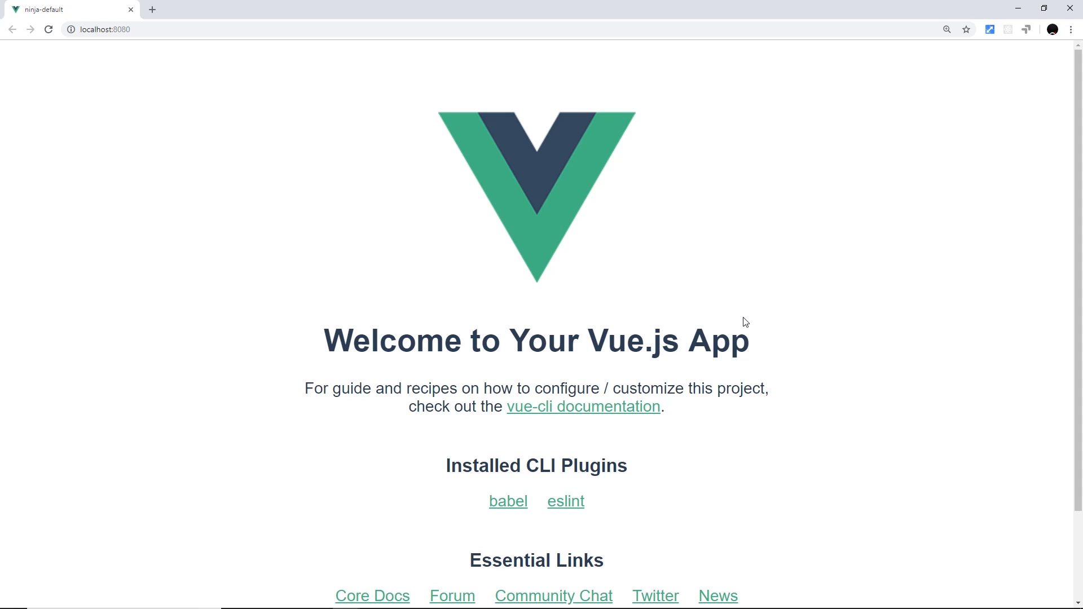
mouse_move(1005, 5)
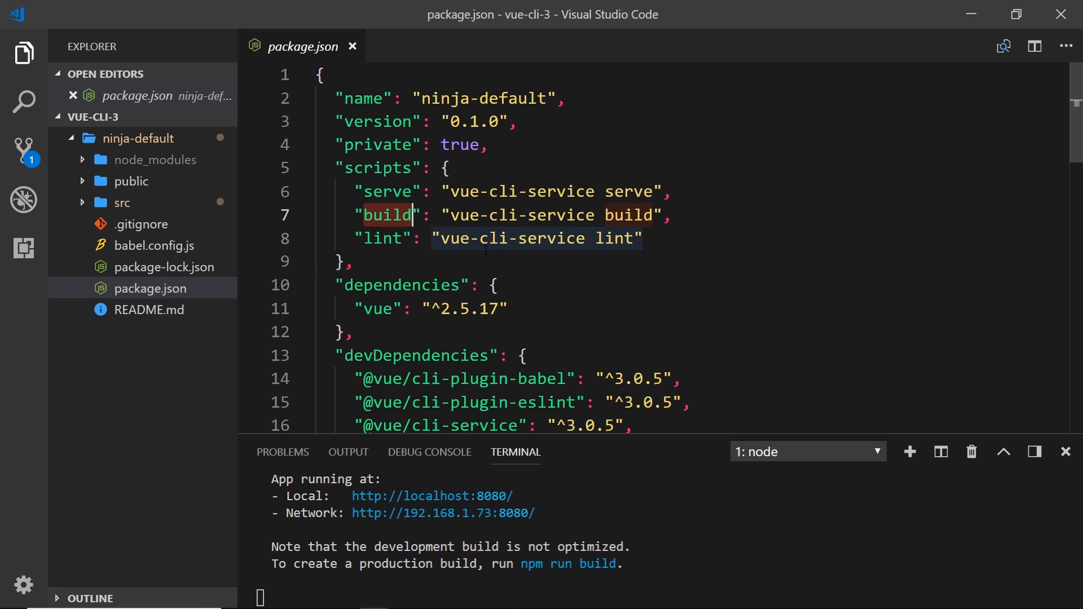
Terminate the dev server batch job with y and enter npm run lint at the prompt.
left_click(378, 238)
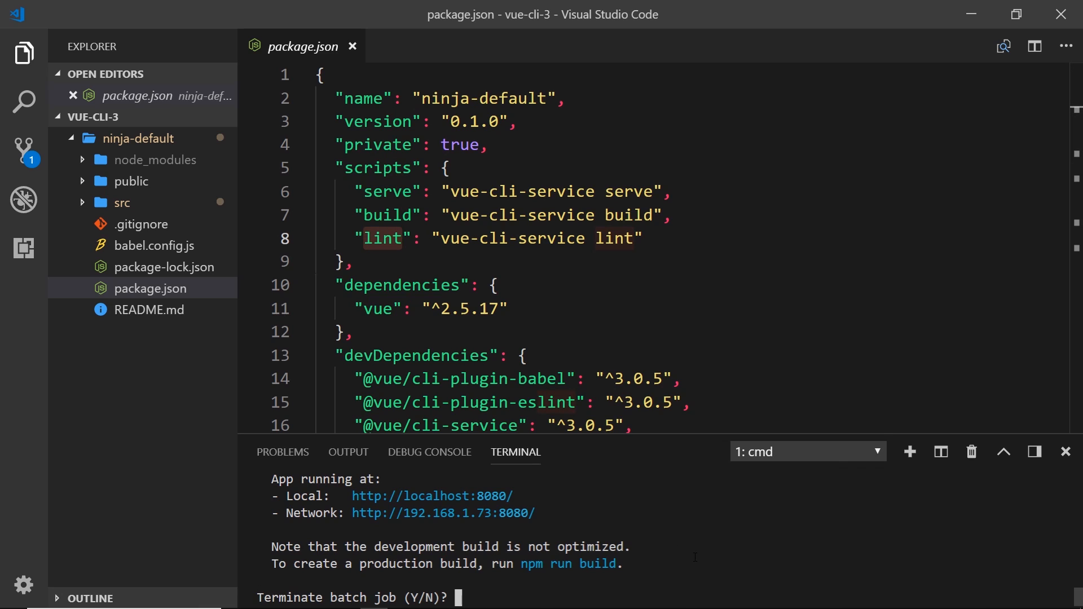
type("y")
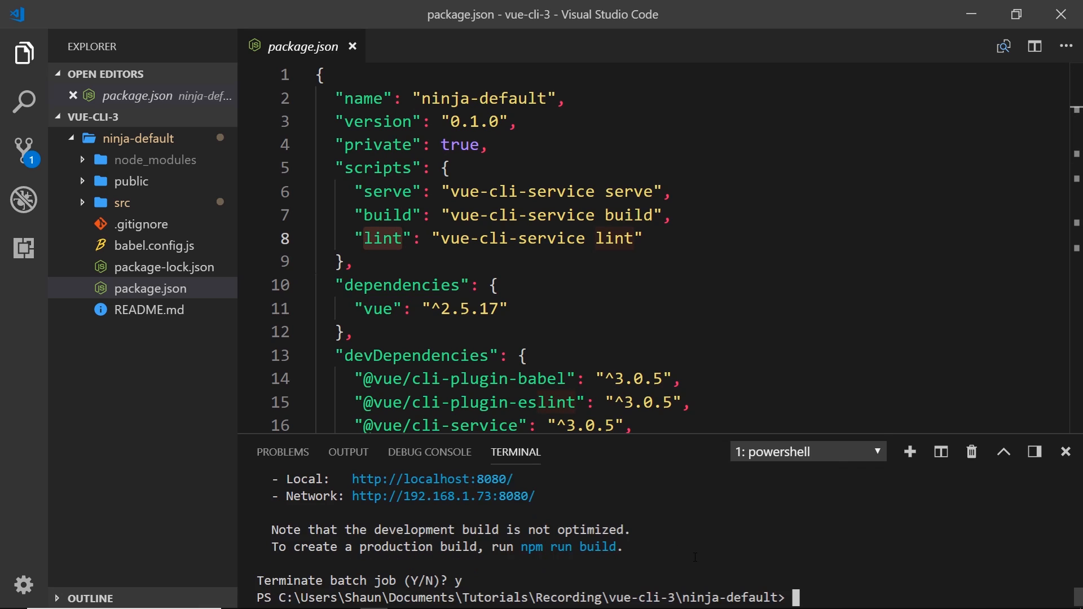
type("npm run l")
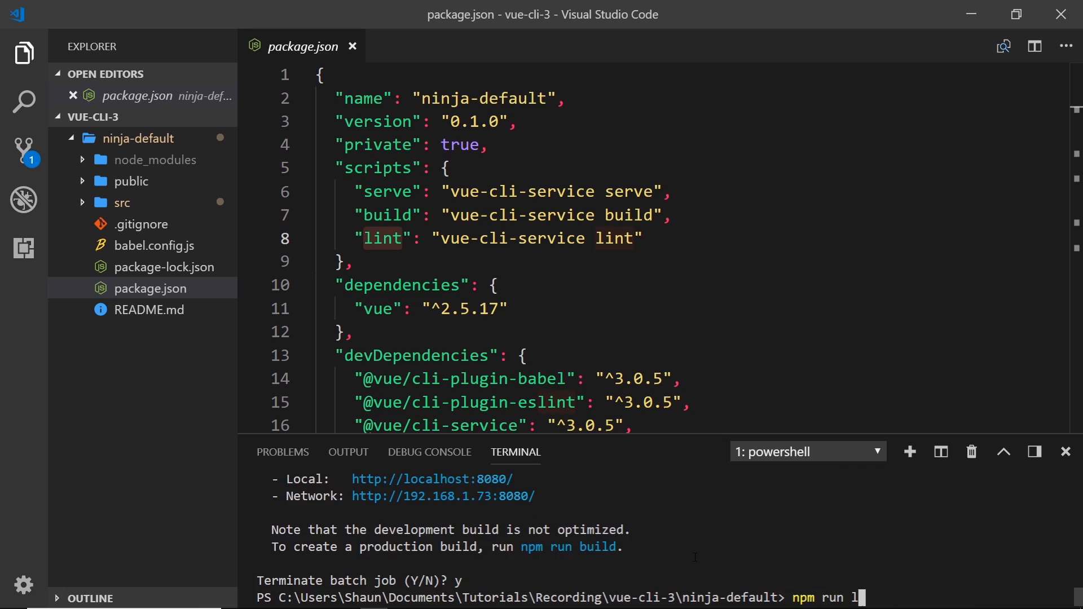
type("int")
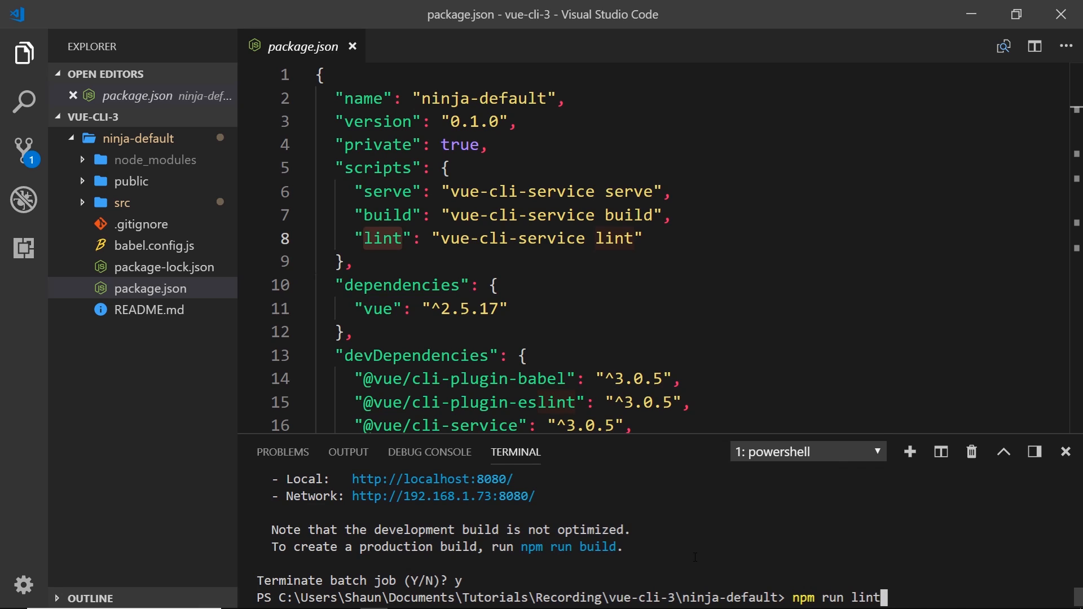